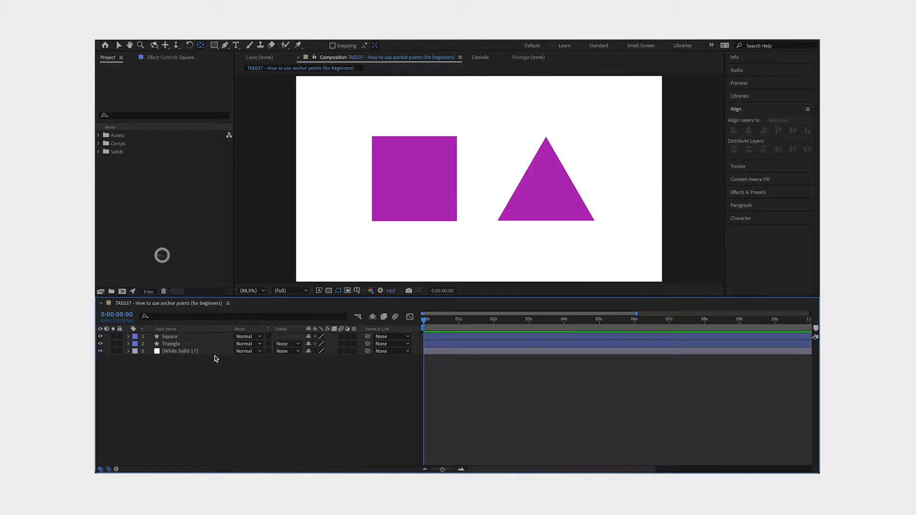
- Select the Square and Triangle layers together in the timeline
{"action": "left_click", "coordinate": [169, 343]}
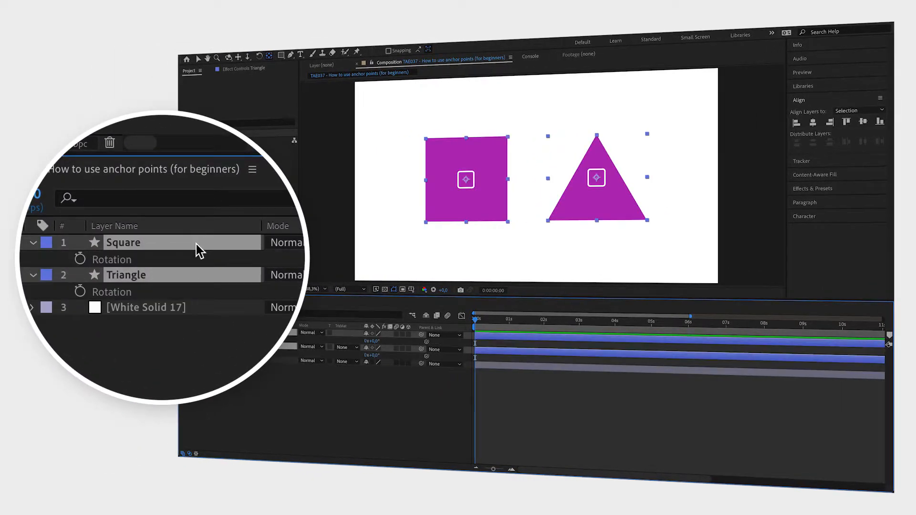
- Reveal Rotation then Scale for both layers and scrub Scale to resize them
{"action": "key", "text": "r"}
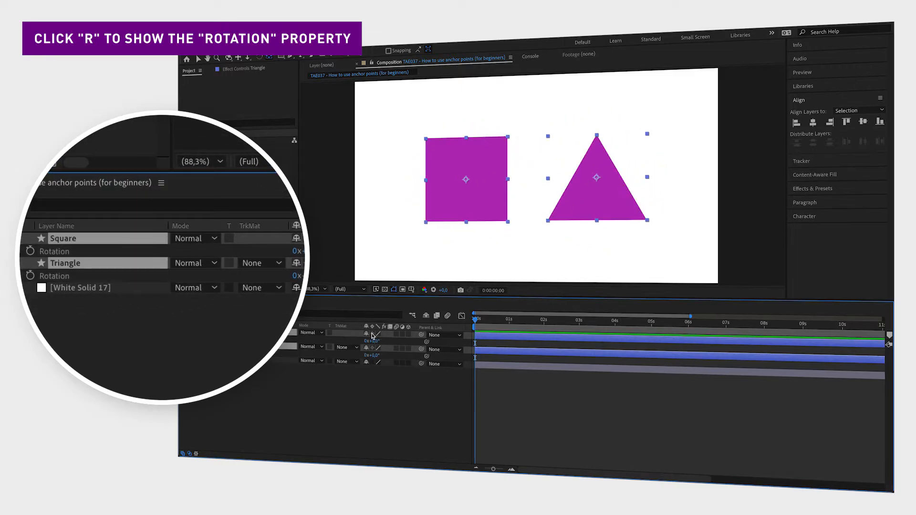
{"action": "key", "text": "s"}
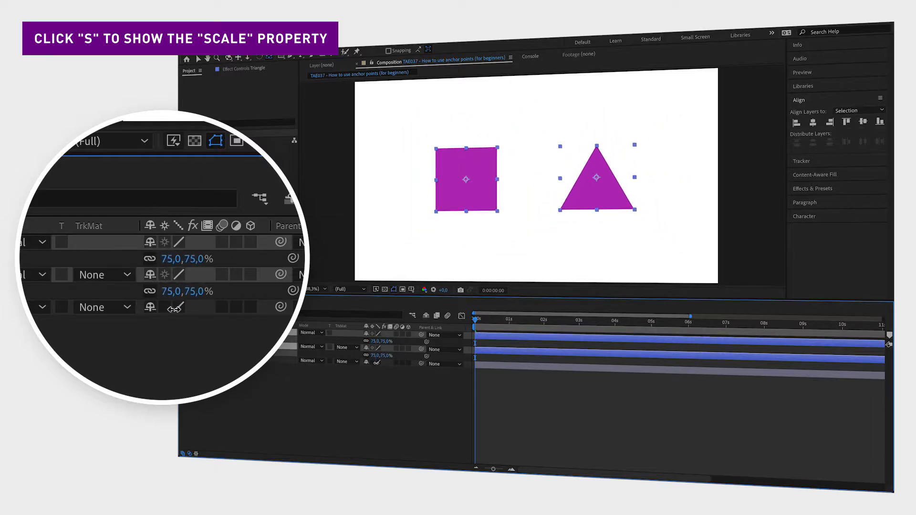
{"action": "left_click_drag", "start_coordinate": [187, 258], "coordinate": [198, 258]}
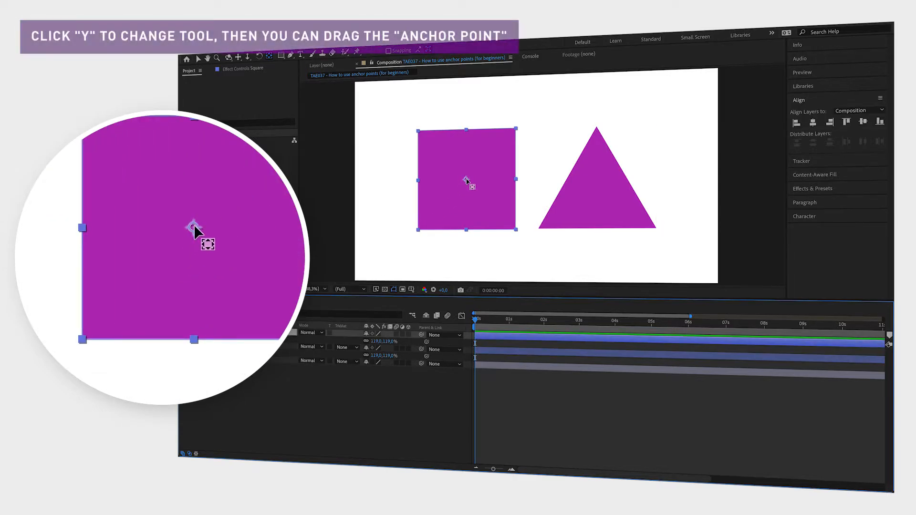
- Drag the square's anchor point to its bottom-left corner with the Pan Behind tool (Y)
{"action": "left_click_drag", "start_coordinate": [468, 184], "coordinate": [431, 219]}
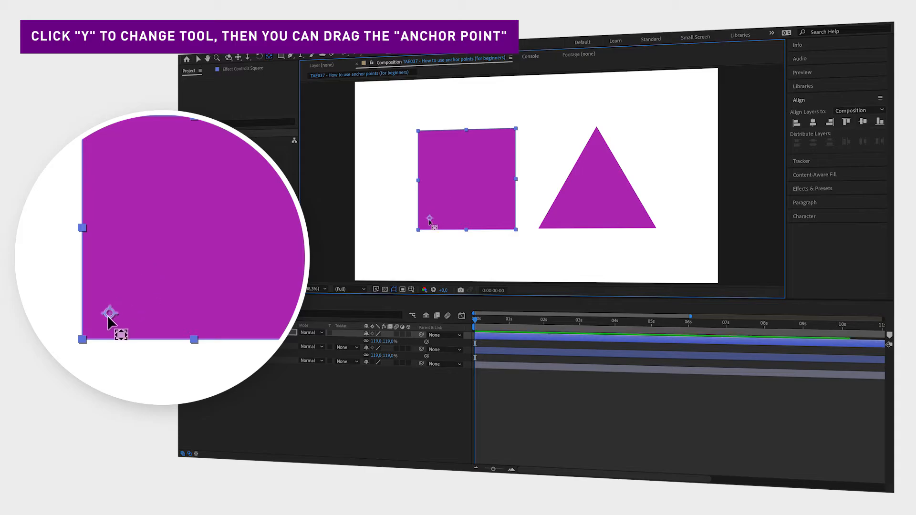
{"action": "key", "text": "y"}
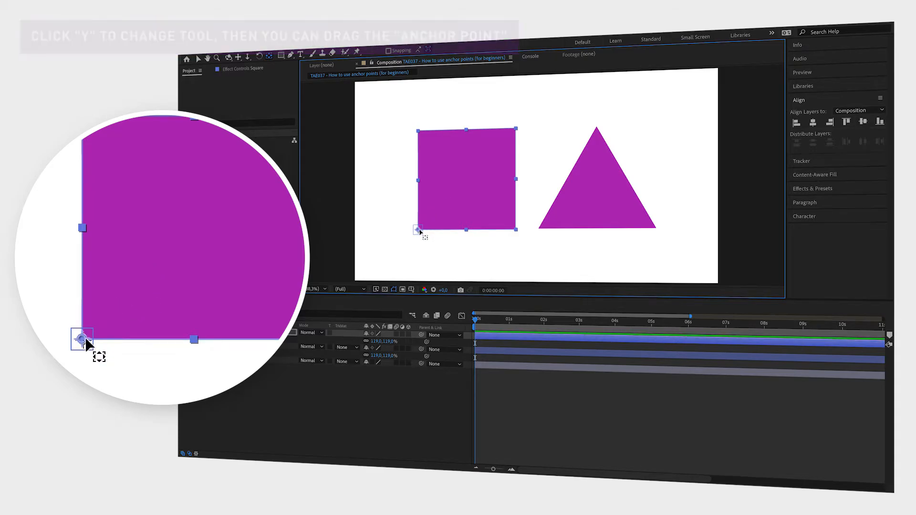